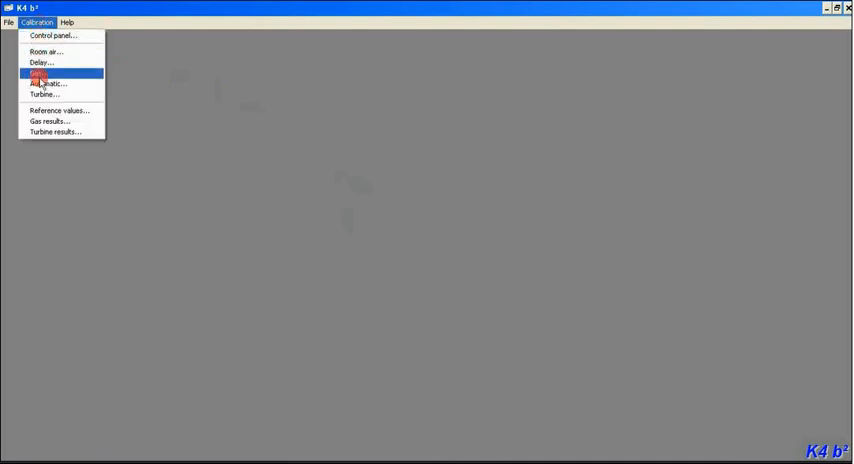
# Step: Open the Gas Calibration dialog to view the O2 1600 and CO2 500 references
pyautogui.click(40, 72)
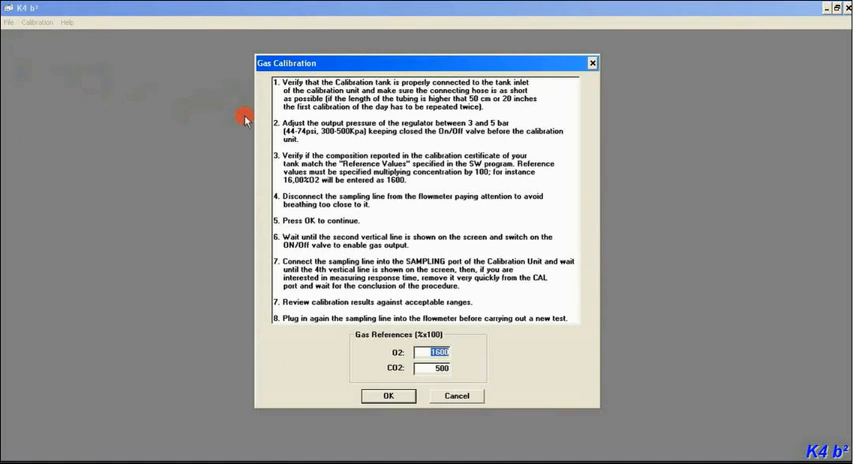
pyautogui.moveTo(251, 222)
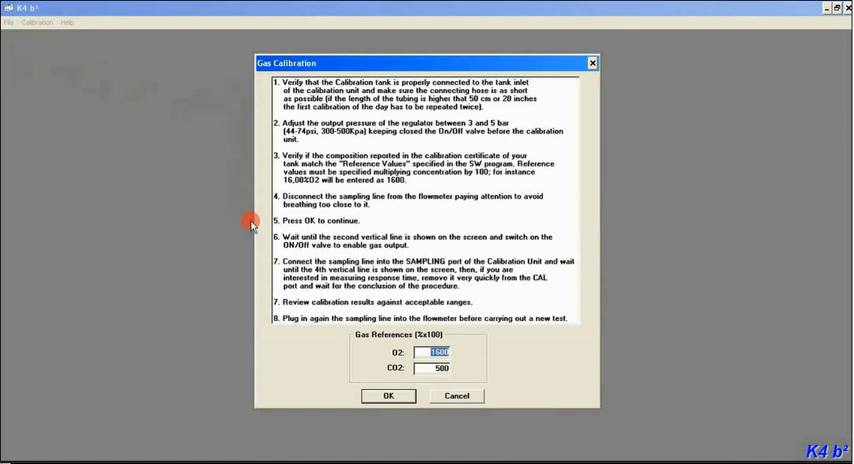
pyautogui.moveTo(307, 333)
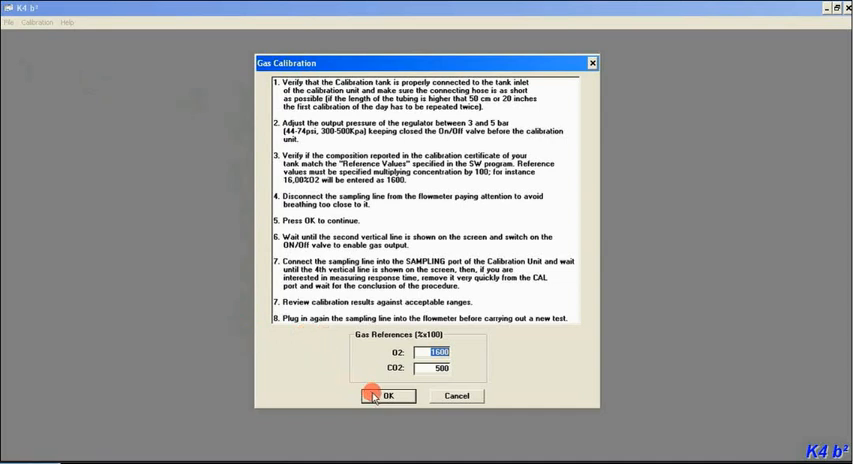
# Step: Start the gas calibration, recording O2 and CO2 traces for about 70 seconds
pyautogui.click(389, 395)
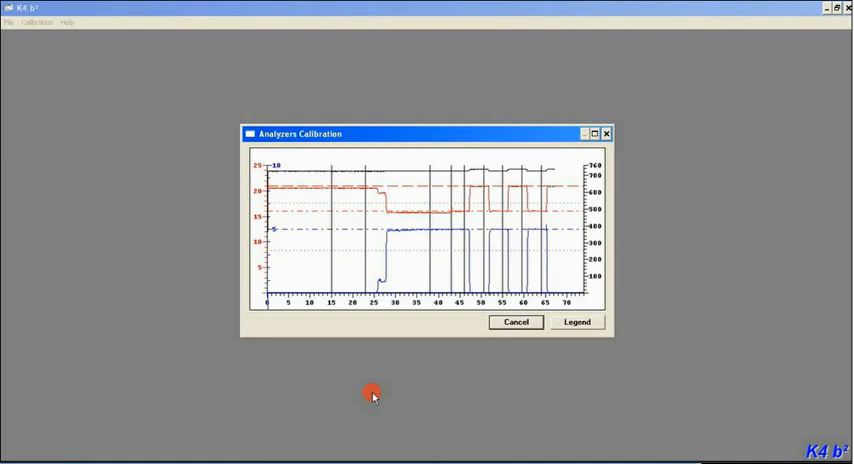
# Step: Accept the in-range Analyzers Calibration Results, clearing the calibration graph
pyautogui.click(516, 321)
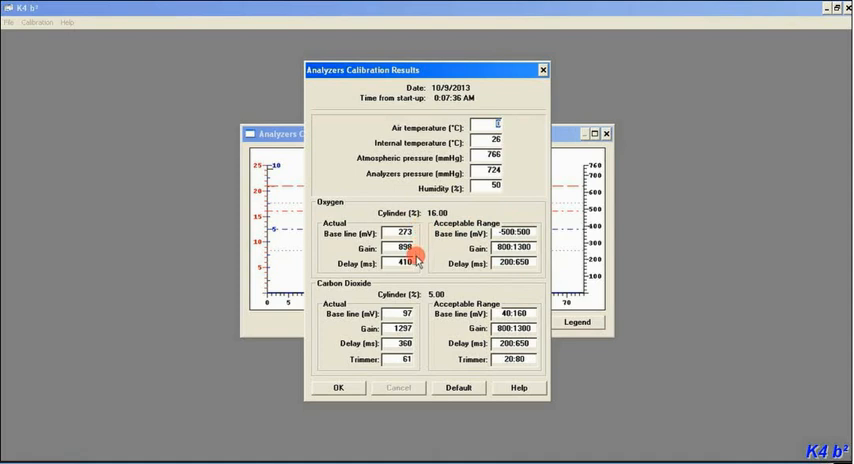
pyautogui.moveTo(503, 367)
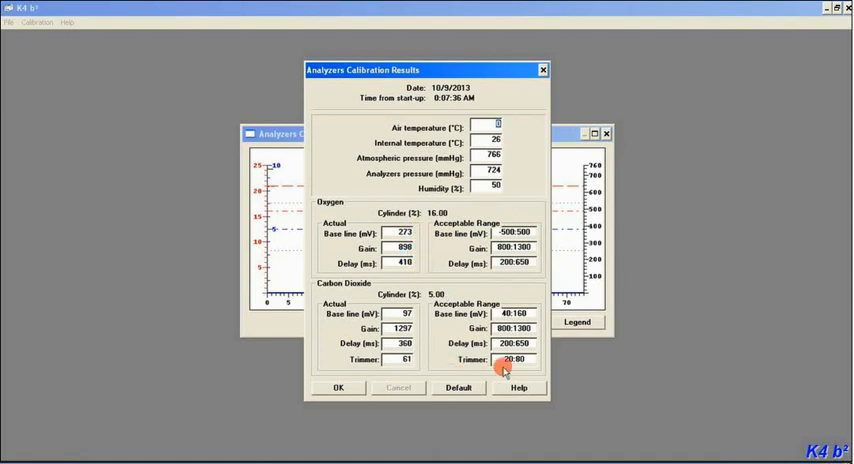
pyautogui.moveTo(500, 303)
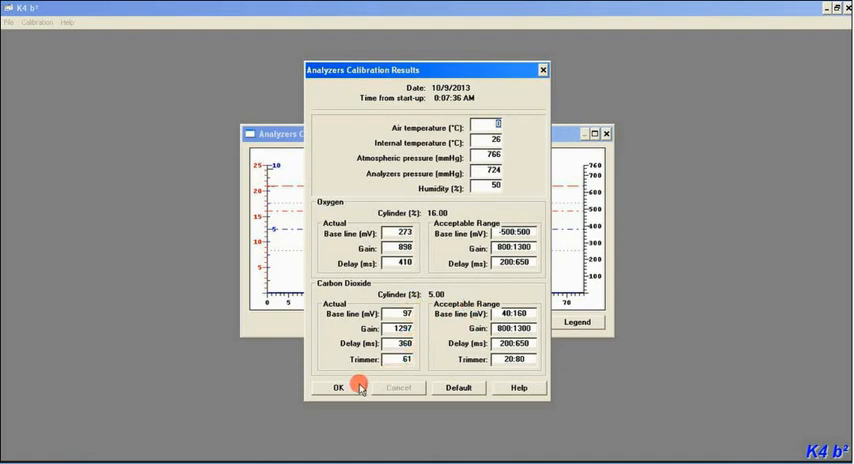
pyautogui.click(337, 388)
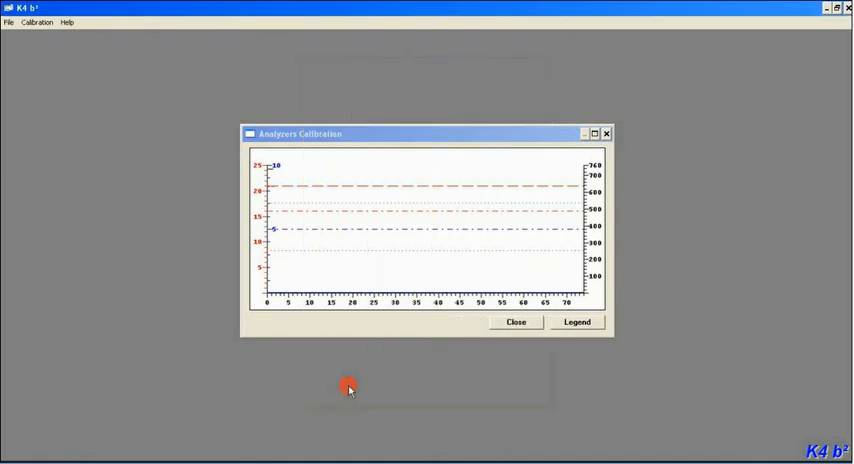